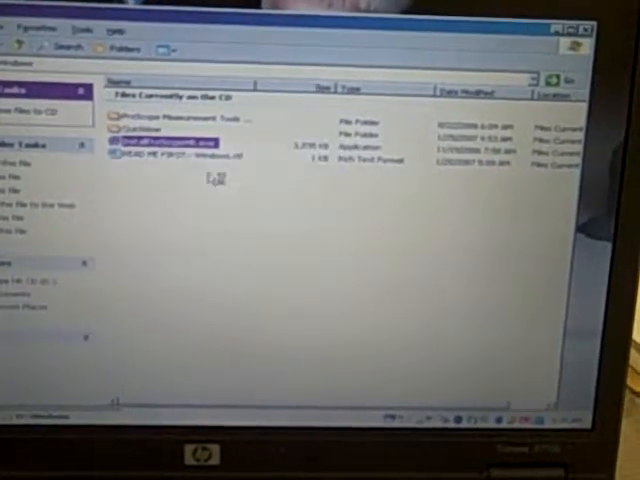
# Launch the ProScope setup application from the CD's file listing.
pyautogui.doubleClick(170, 141)
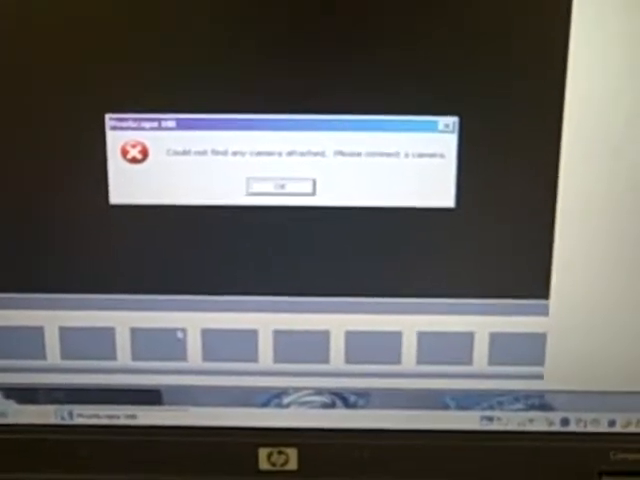
# Dismiss the 'Could not find any camera attached' error with OK.
pyautogui.click(279, 187)
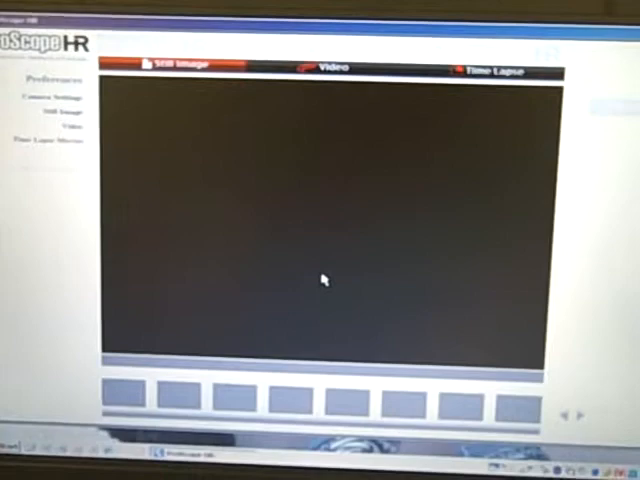